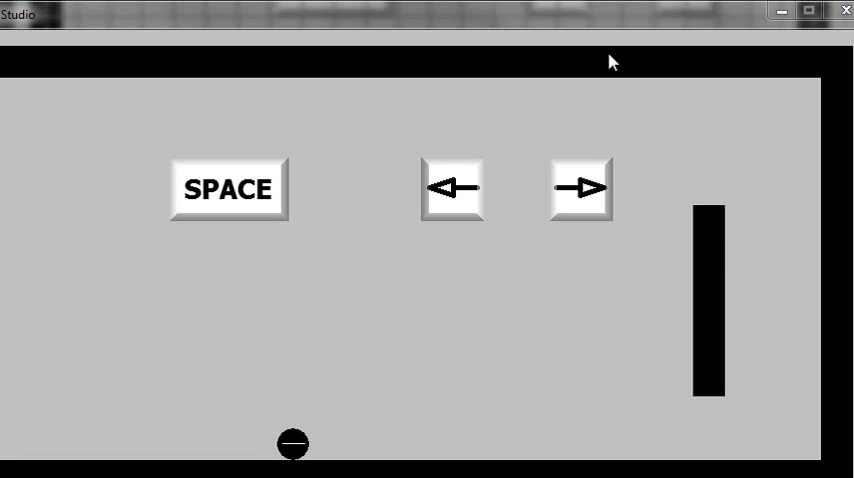
{"action": "mouse_move", "coordinate": [260, 188]}
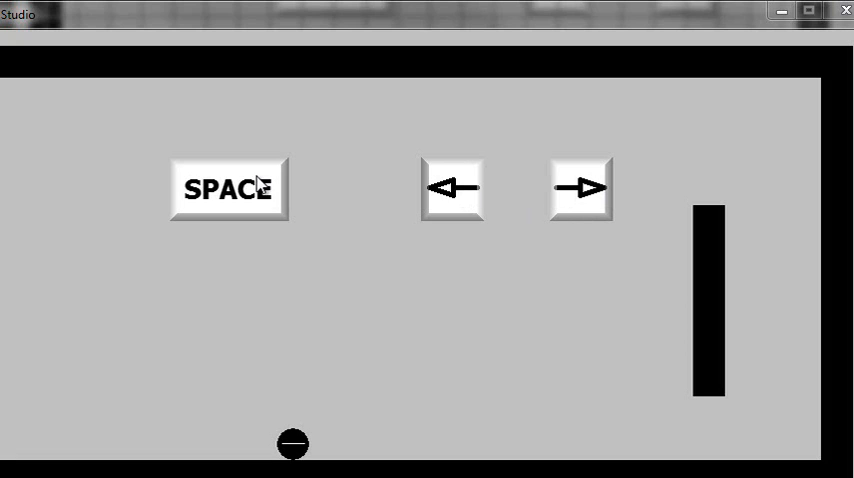
{"action": "mouse_move", "coordinate": [452, 249]}
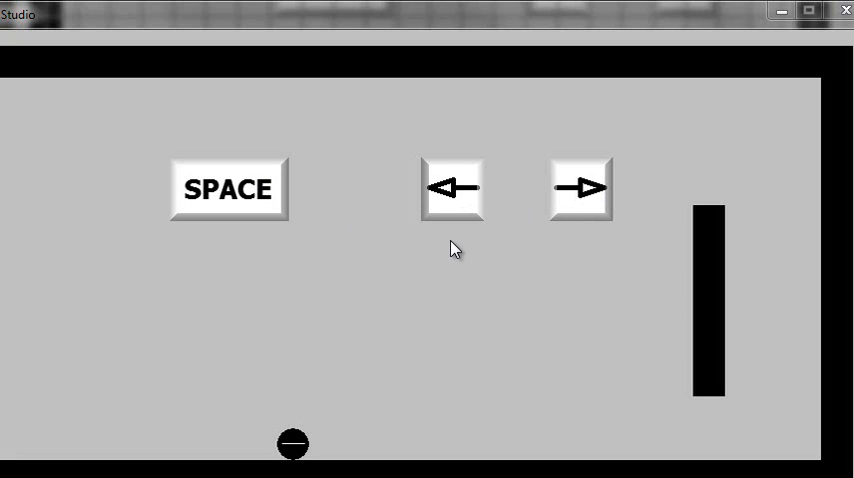
{"action": "mouse_move", "coordinate": [629, 272]}
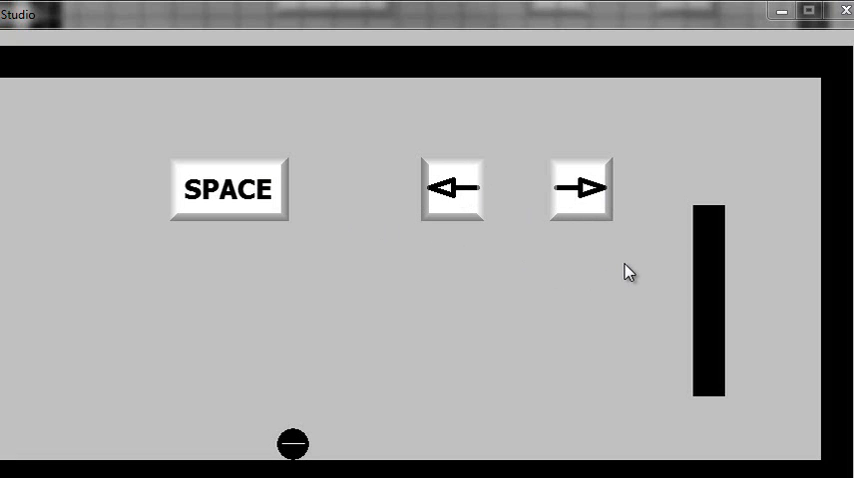
{"action": "mouse_move", "coordinate": [583, 108]}
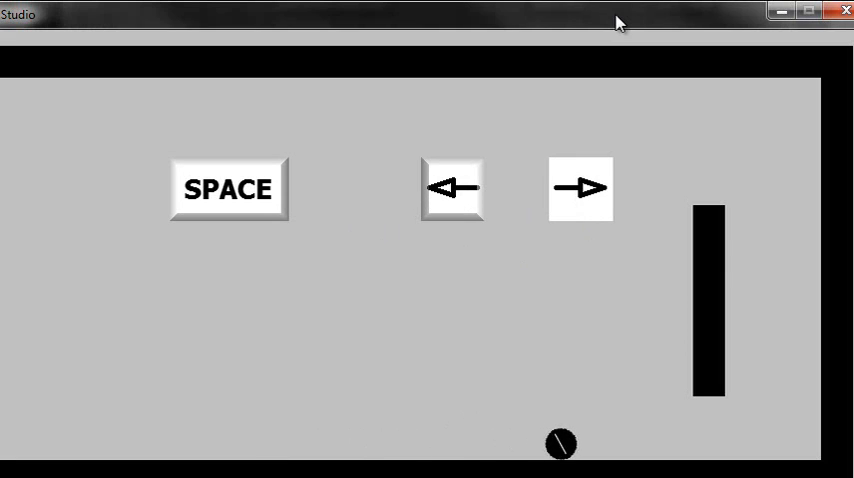
Close the running game window after watching the player ball roll
{"action": "left_click", "coordinate": [580, 188]}
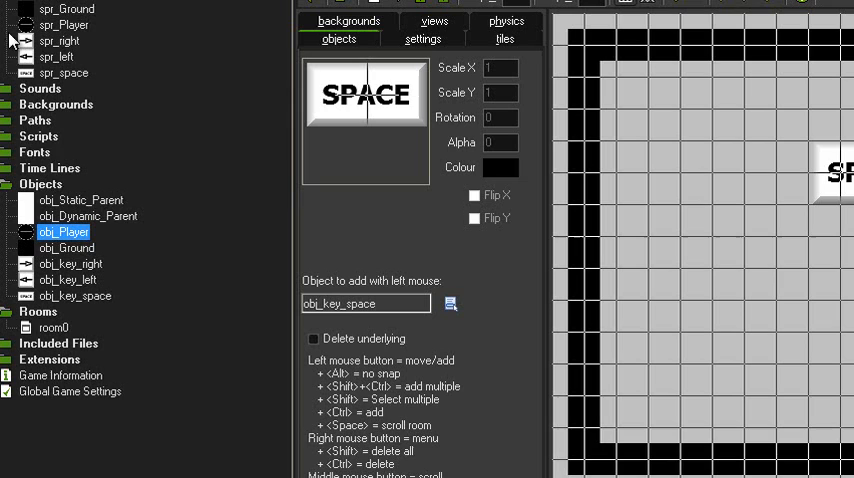
Review obj_Dynamic_Parent's properties and collision events, then dismiss them
{"action": "left_click", "coordinate": [87, 216]}
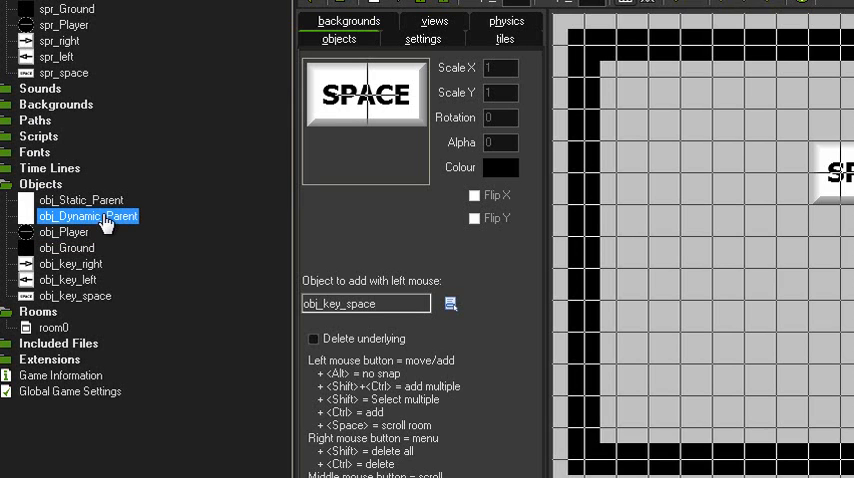
{"action": "double_click", "coordinate": [88, 216]}
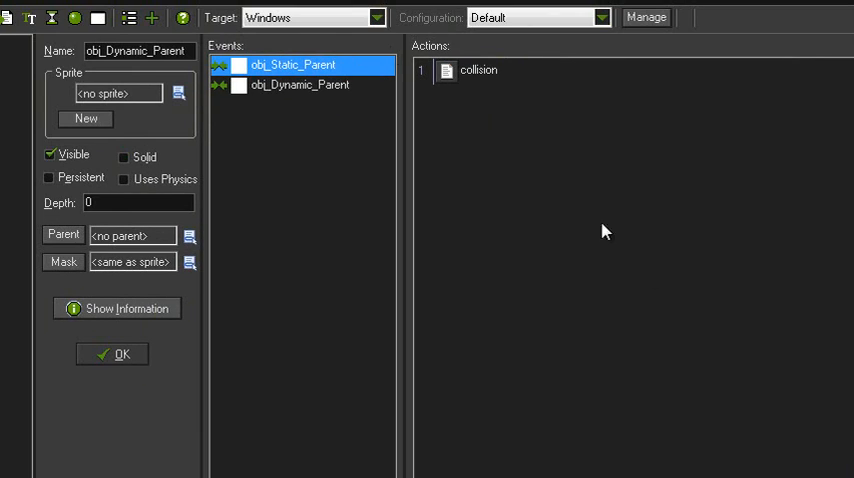
{"action": "left_click", "coordinate": [300, 84]}
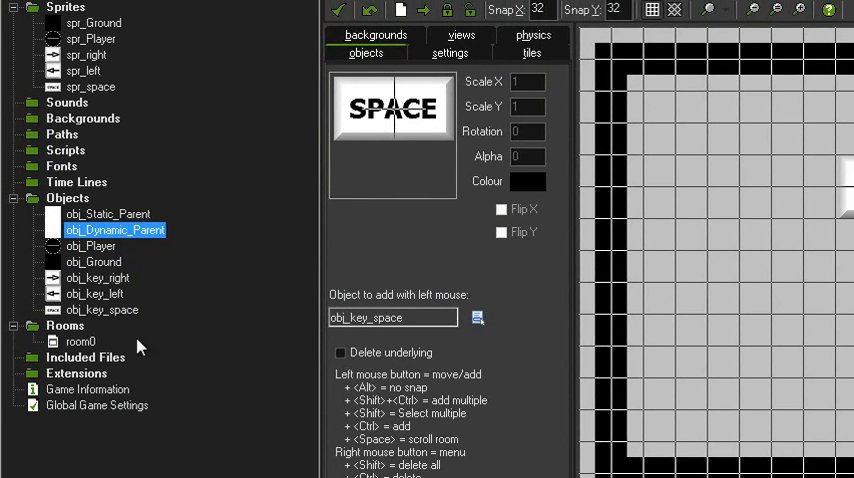
Review obj_Player's properties and its Uses Physics setting
{"action": "double_click", "coordinate": [91, 246]}
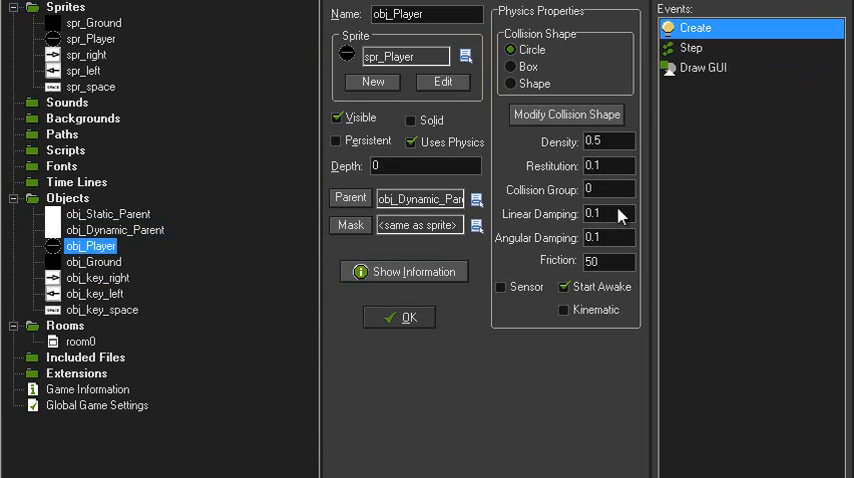
{"action": "mouse_move", "coordinate": [425, 207]}
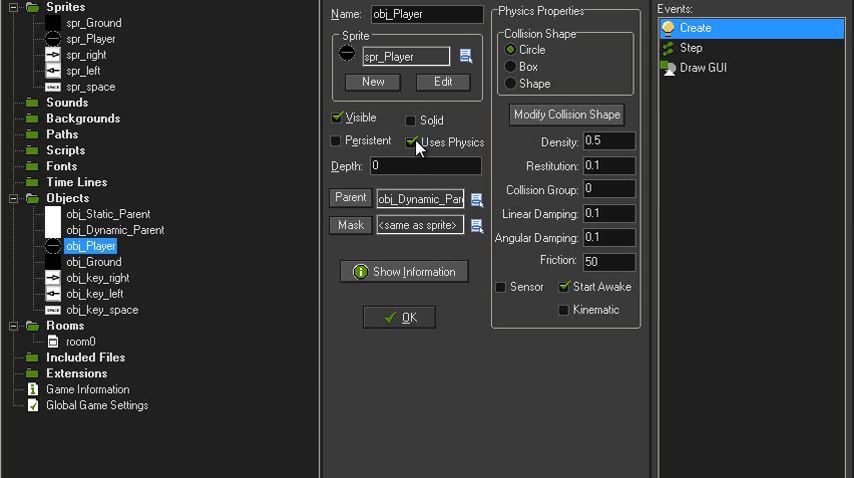
{"action": "left_click", "coordinate": [566, 114]}
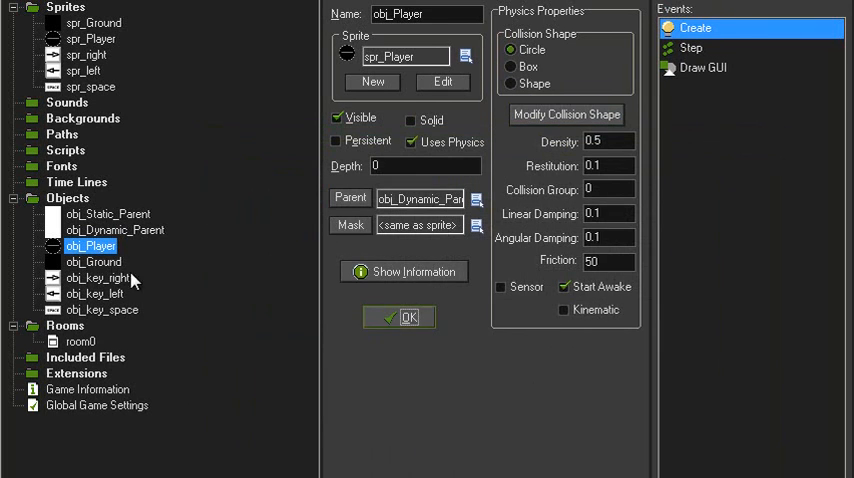
{"action": "left_click", "coordinate": [94, 261]}
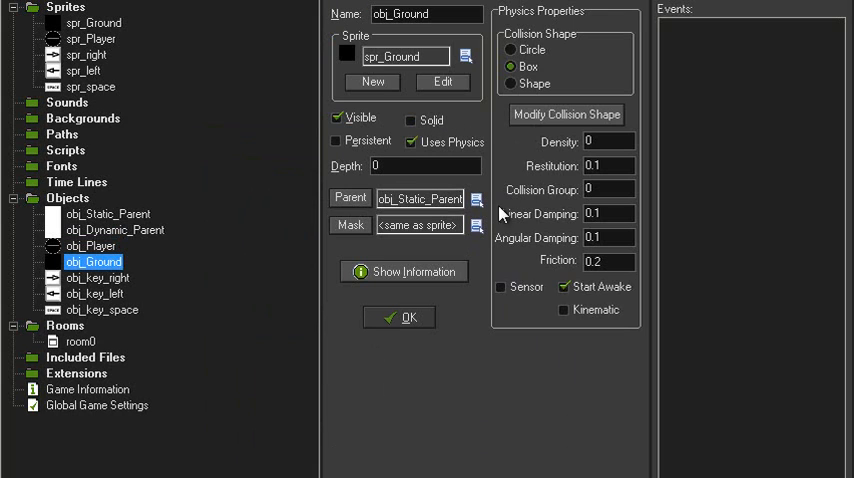
{"action": "mouse_move", "coordinate": [522, 78]}
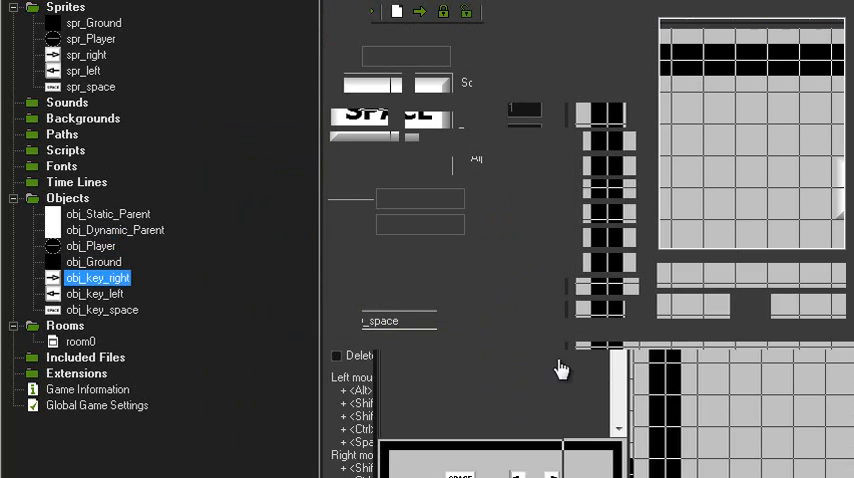
{"action": "double_click", "coordinate": [97, 277]}
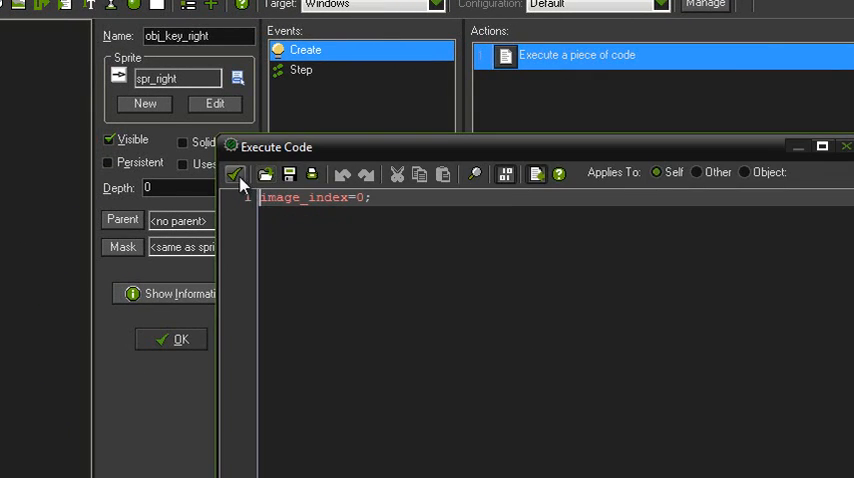
{"action": "left_click", "coordinate": [301, 70]}
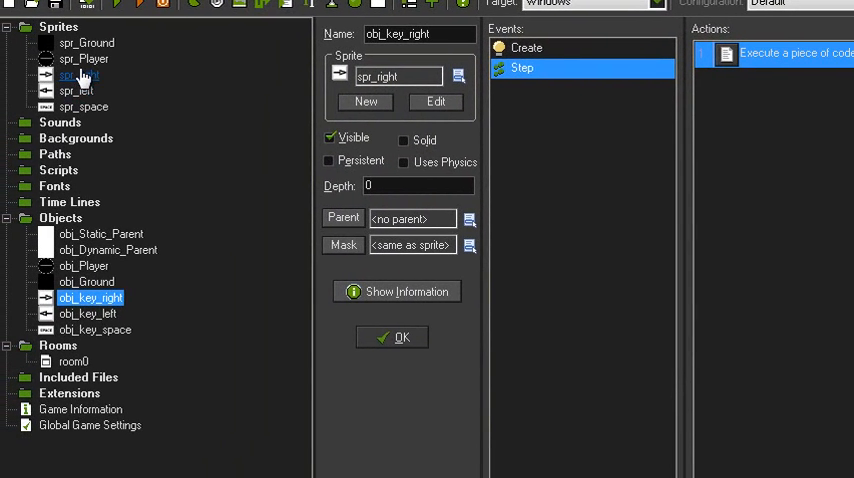
{"action": "double_click", "coordinate": [78, 75]}
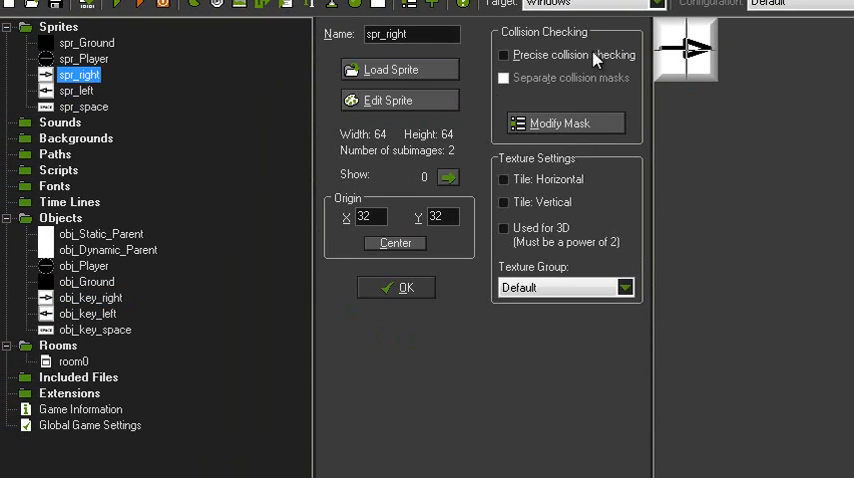
{"action": "left_click", "coordinate": [388, 99]}
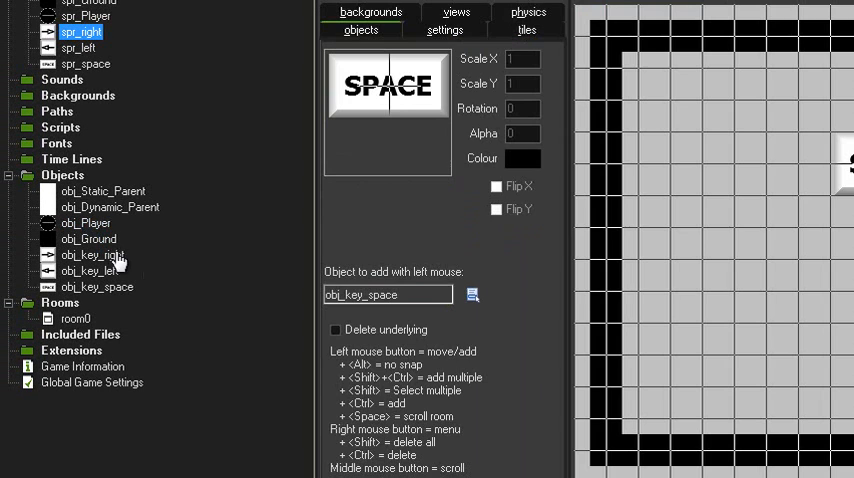
Open obj_Player's create code (arrow and jump keys, spd 500, jmp 100) and select the Step event
{"action": "double_click", "coordinate": [86, 222]}
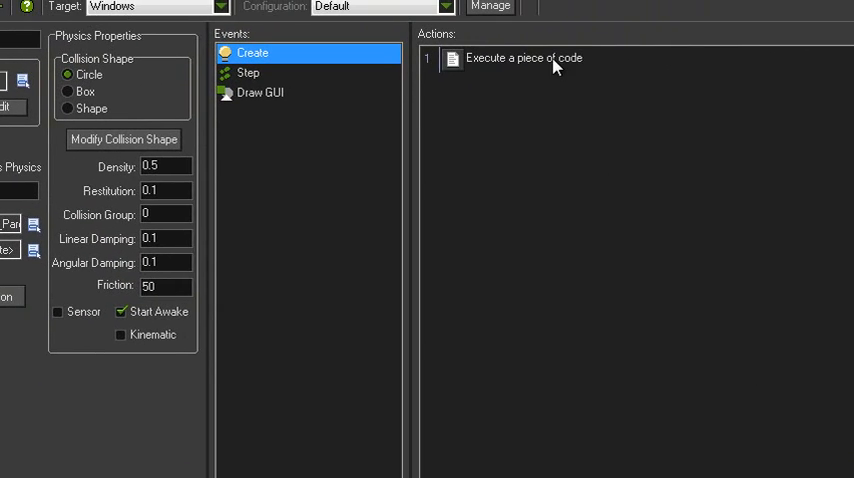
{"action": "double_click", "coordinate": [524, 57]}
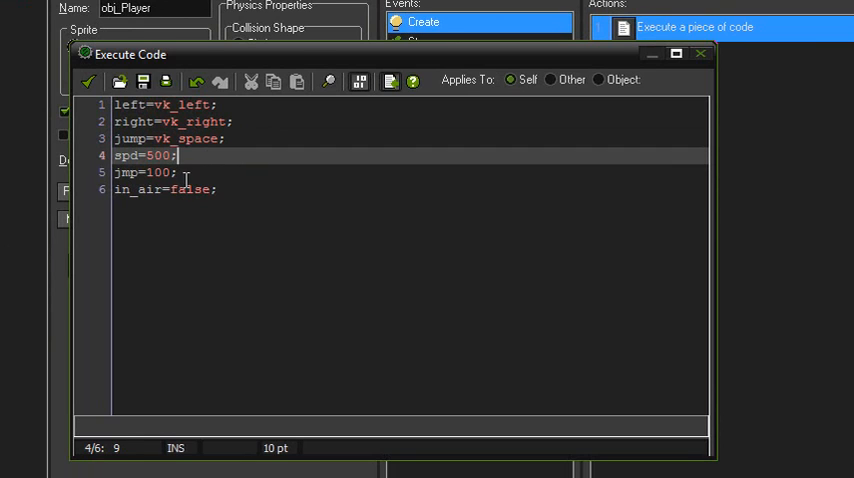
{"action": "left_click", "coordinate": [213, 190]}
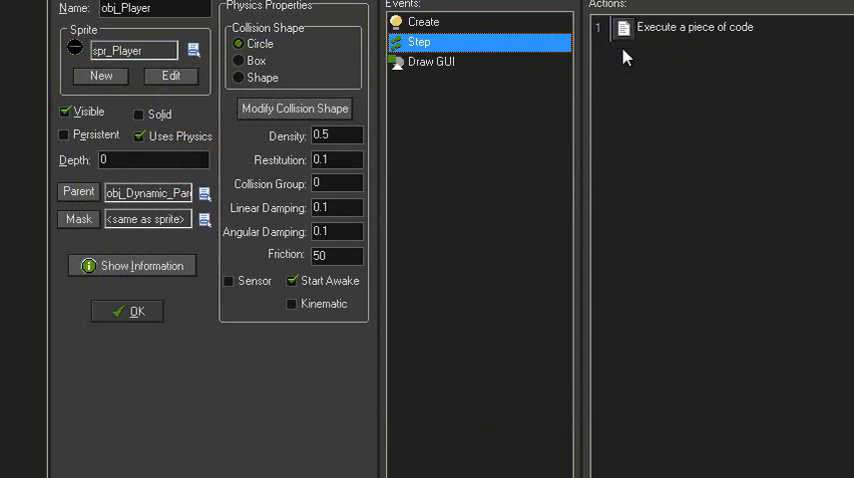
Open the Step event code and review the jump condition and in_air ground-check block
{"action": "double_click", "coordinate": [694, 27]}
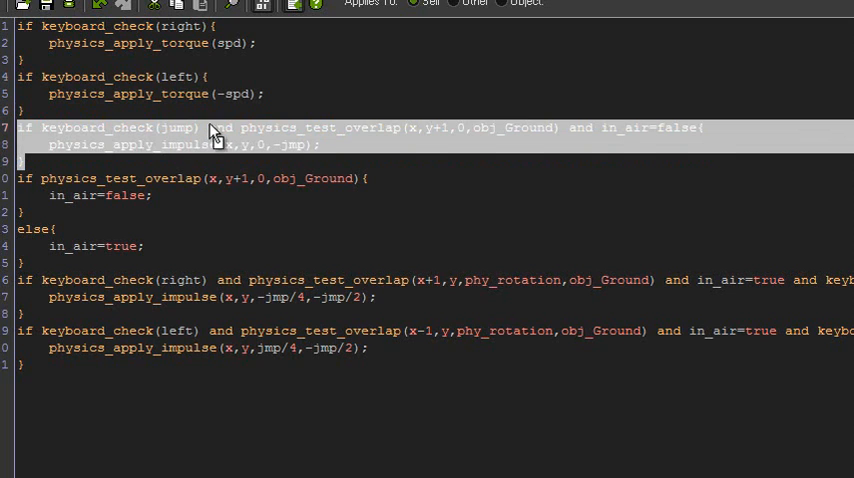
{"action": "mouse_move", "coordinate": [435, 140]}
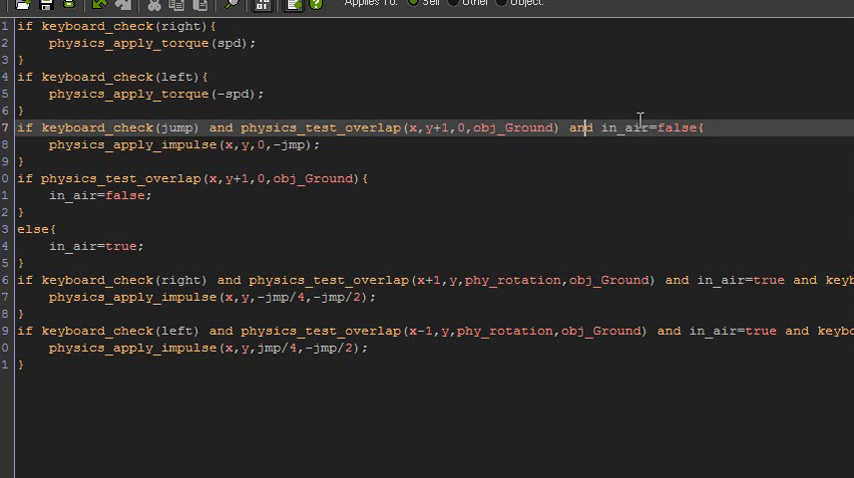
{"action": "double_click", "coordinate": [648, 127]}
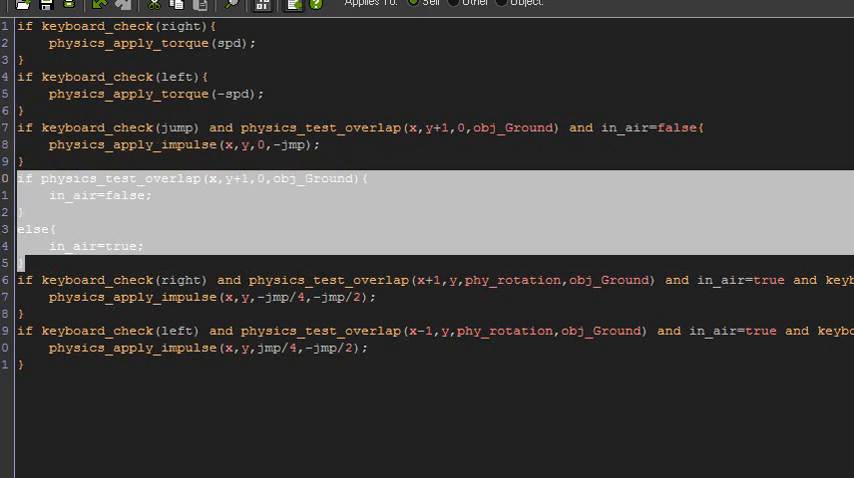
{"action": "mouse_move", "coordinate": [315, 180]}
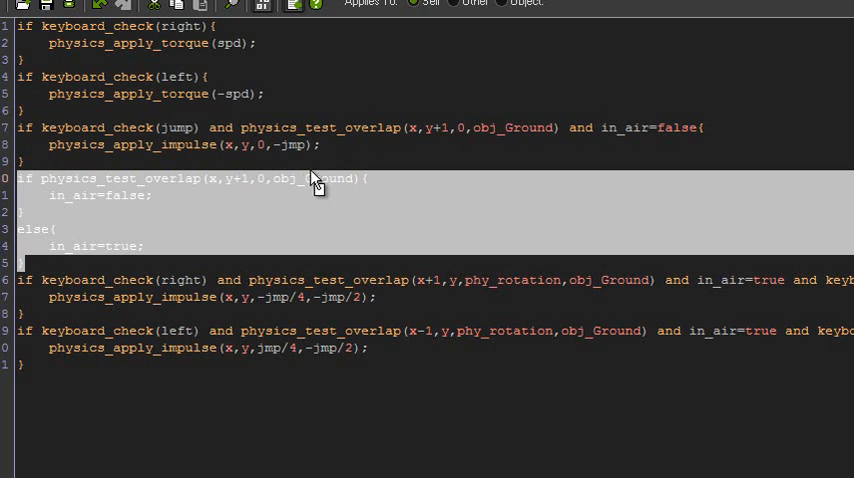
{"action": "mouse_move", "coordinate": [178, 207]}
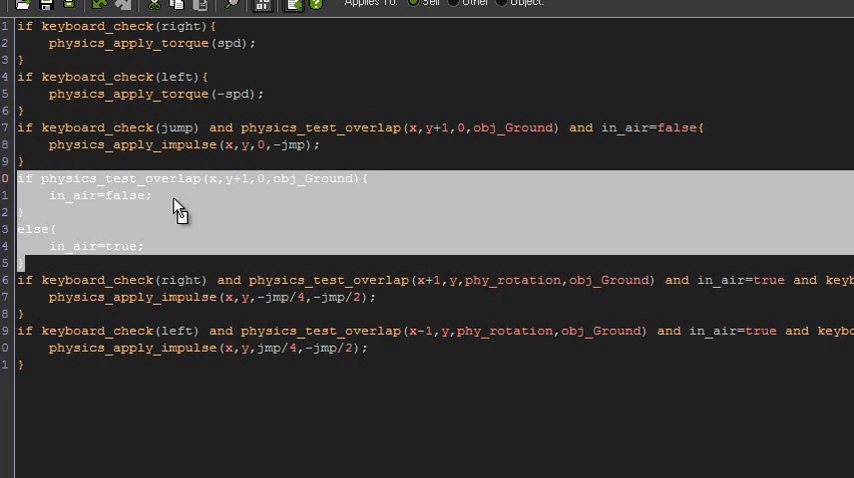
{"action": "left_click", "coordinate": [150, 195]}
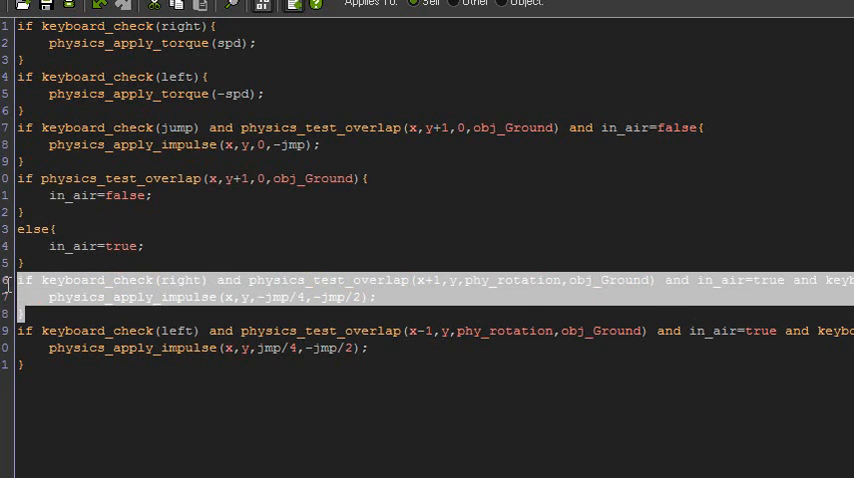
{"action": "mouse_move", "coordinate": [53, 293]}
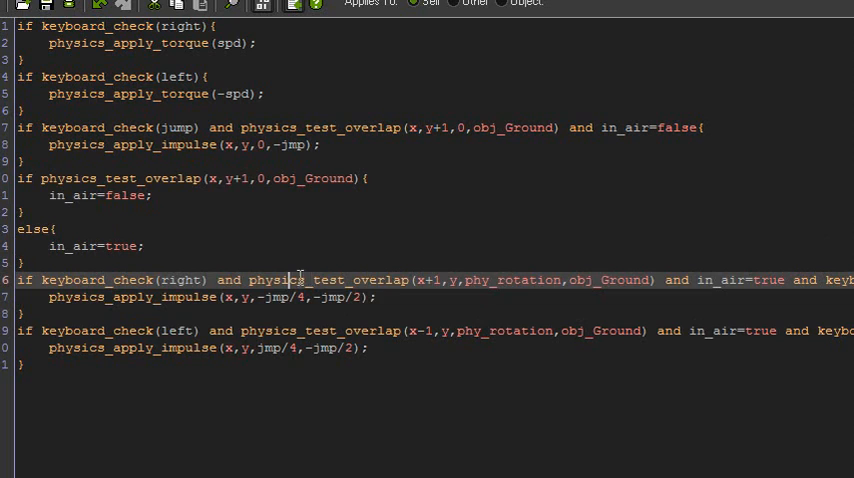
{"action": "mouse_move", "coordinate": [448, 310]}
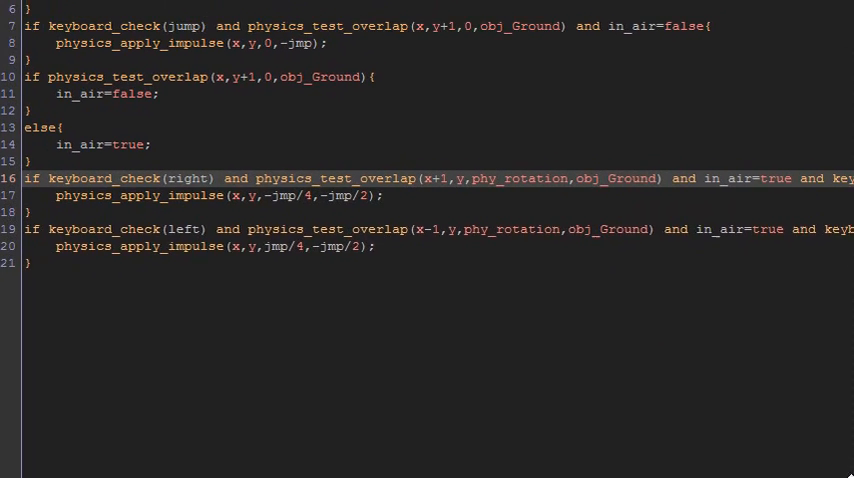
{"action": "scroll", "scroll_direction": "up", "scroll_amount": 3}
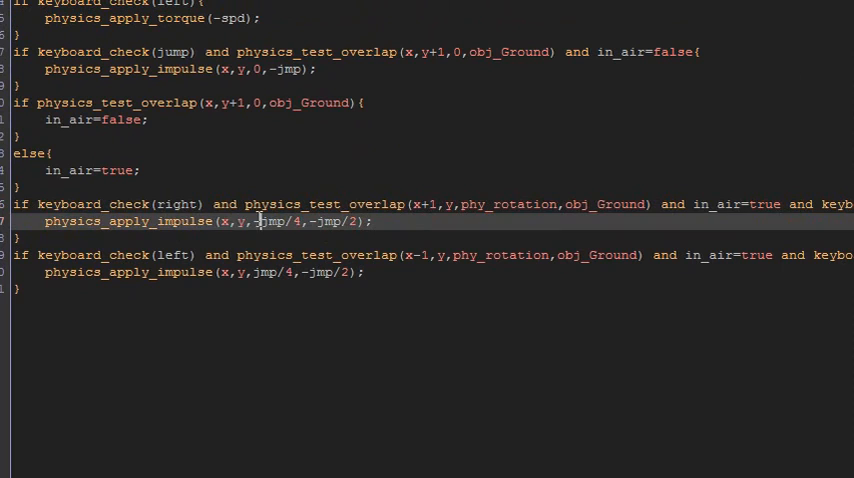
{"action": "double_click", "coordinate": [278, 221]}
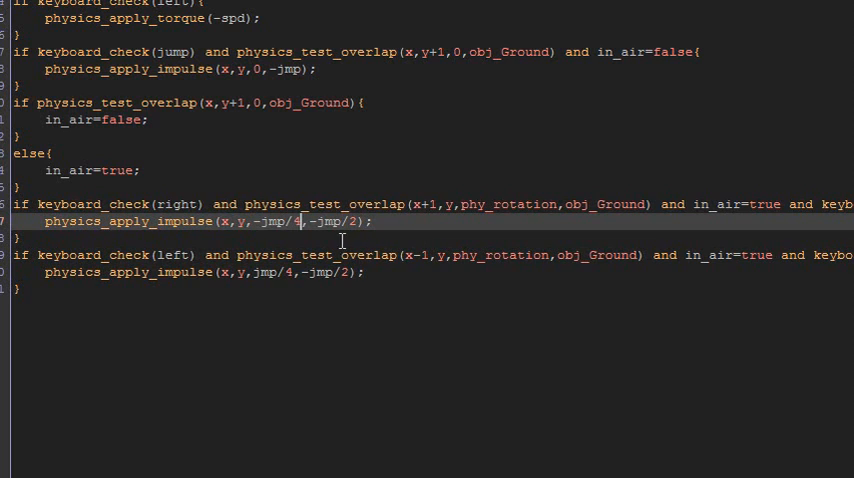
{"action": "double_click", "coordinate": [338, 221]}
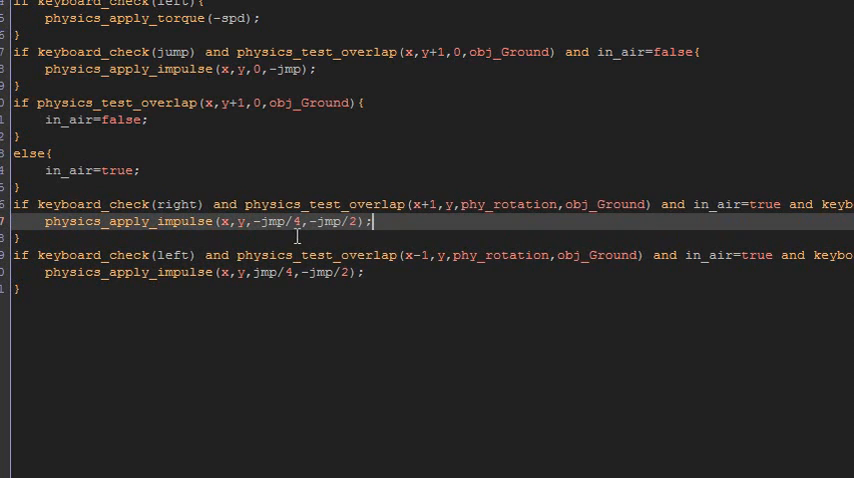
{"action": "double_click", "coordinate": [278, 221]}
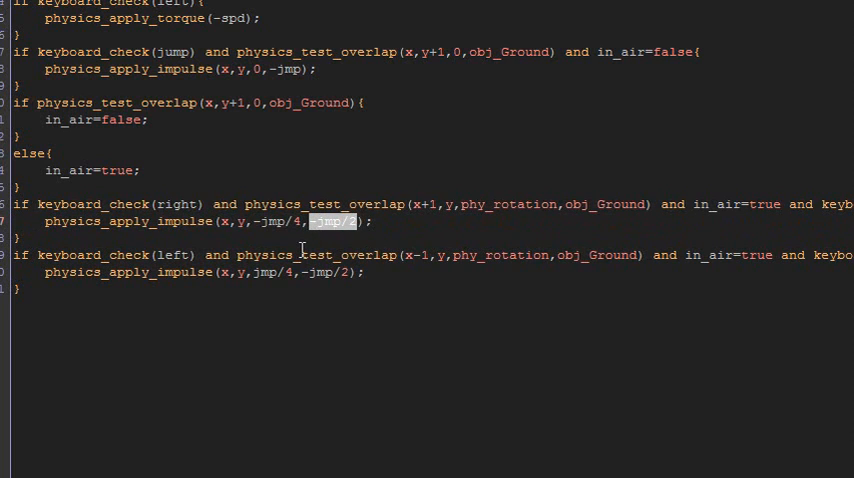
{"action": "mouse_move", "coordinate": [148, 288]}
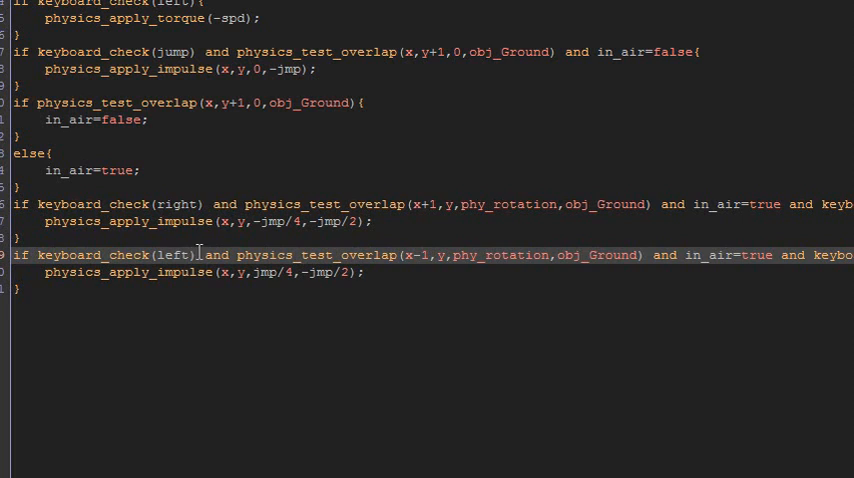
{"action": "double_click", "coordinate": [173, 255]}
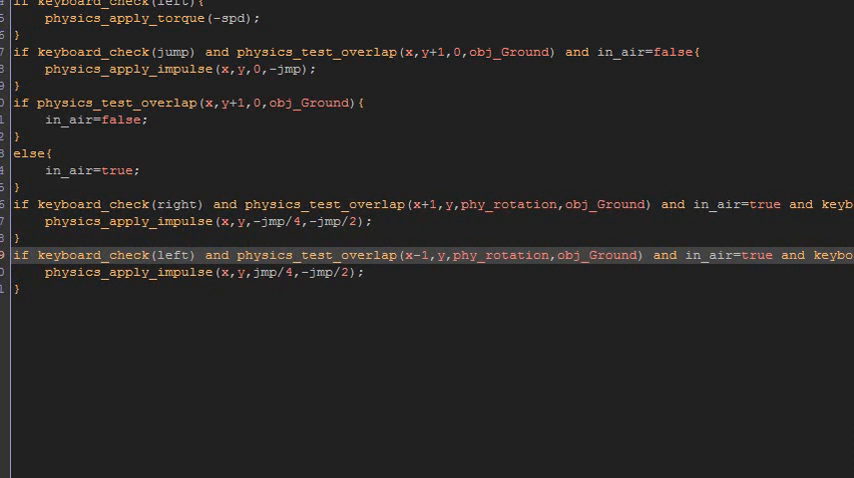
{"action": "scroll", "scroll_direction": "right", "scroll_amount": 3}
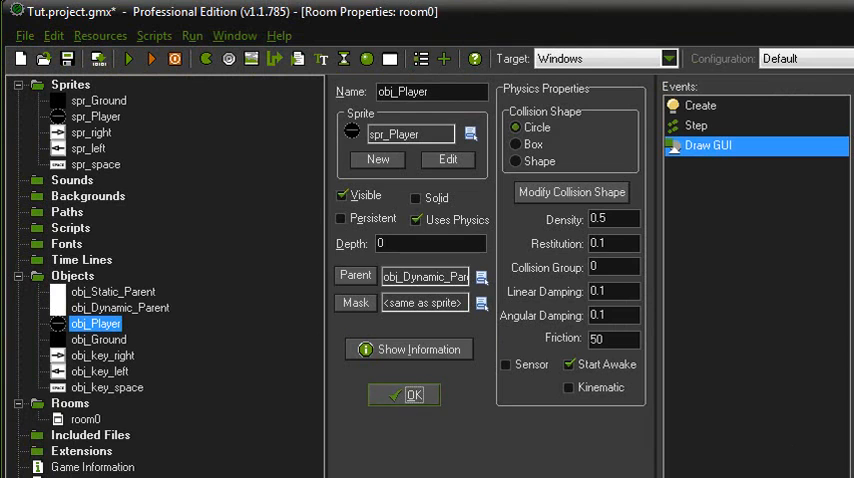
Close obj_Player's properties to leave the code view
{"action": "left_click", "coordinate": [404, 394]}
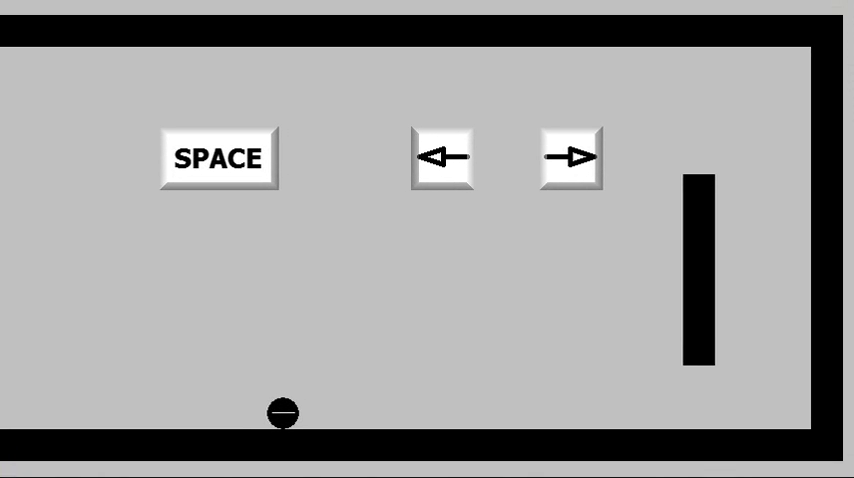
Roll the ball right to the wall and wall-jump off it
{"action": "key", "text": "Right"}
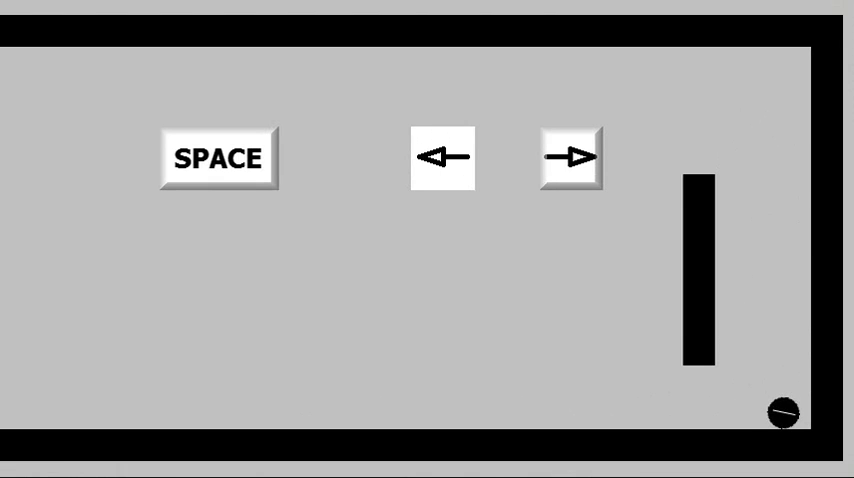
{"action": "left_click", "coordinate": [442, 158]}
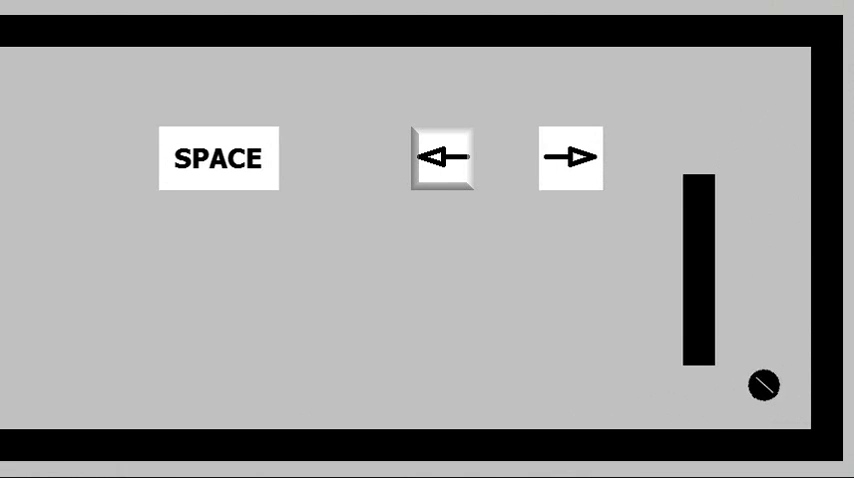